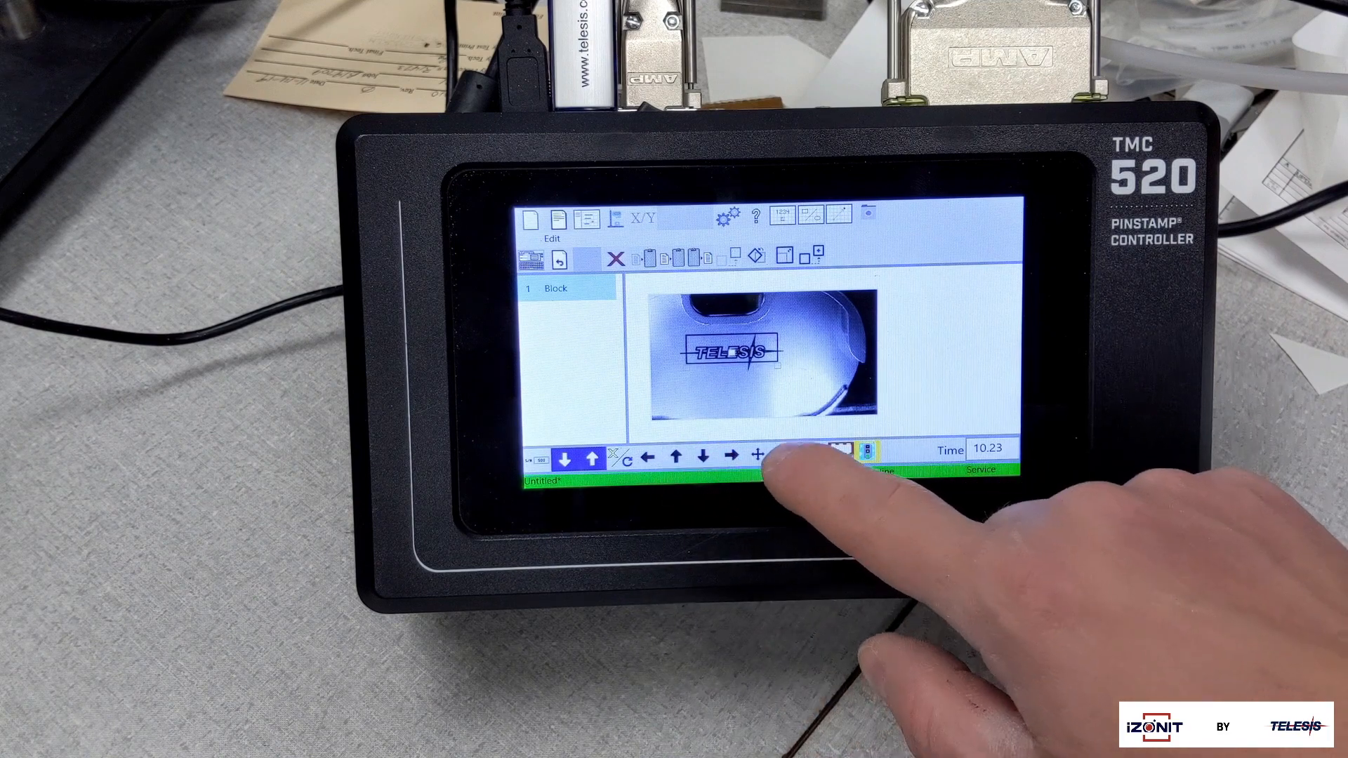
Accept the TELESIS logo block's position over the camera image and exit move mode.
click(781, 465)
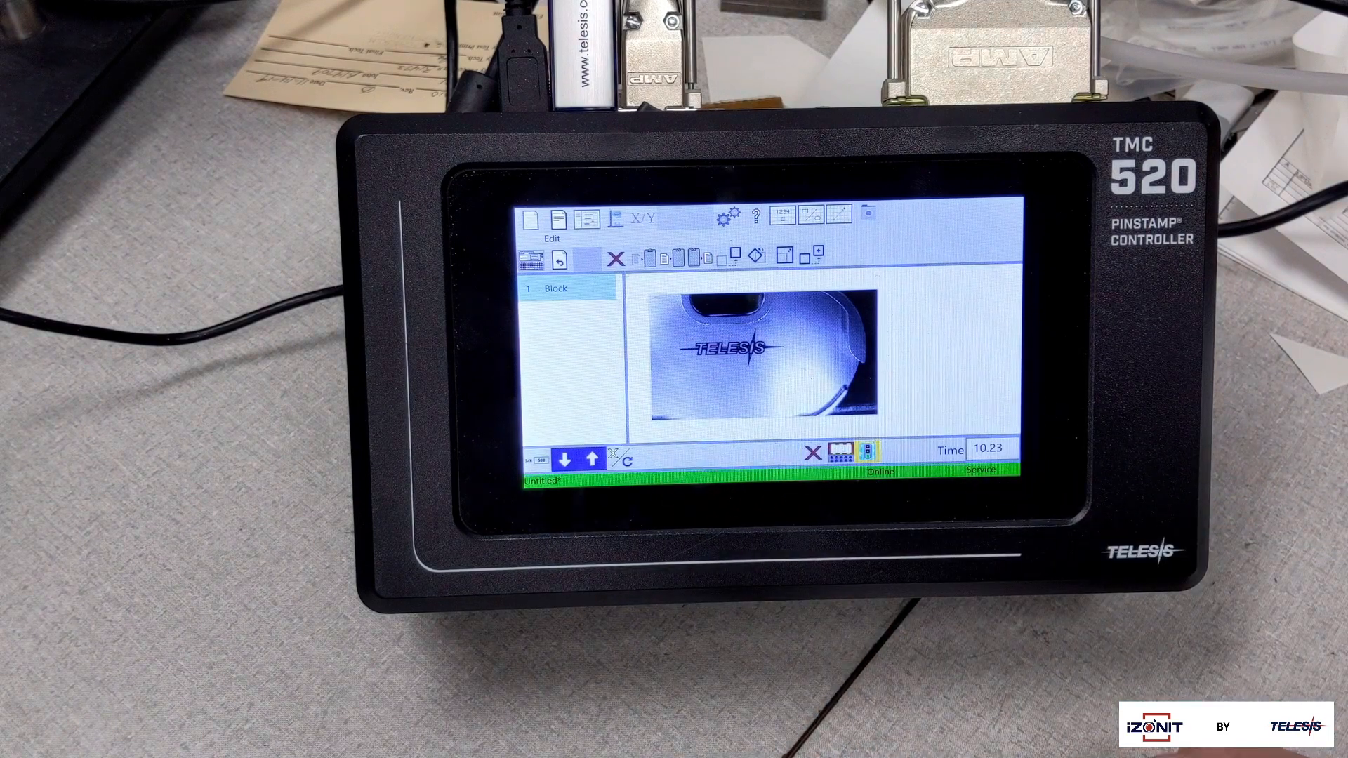